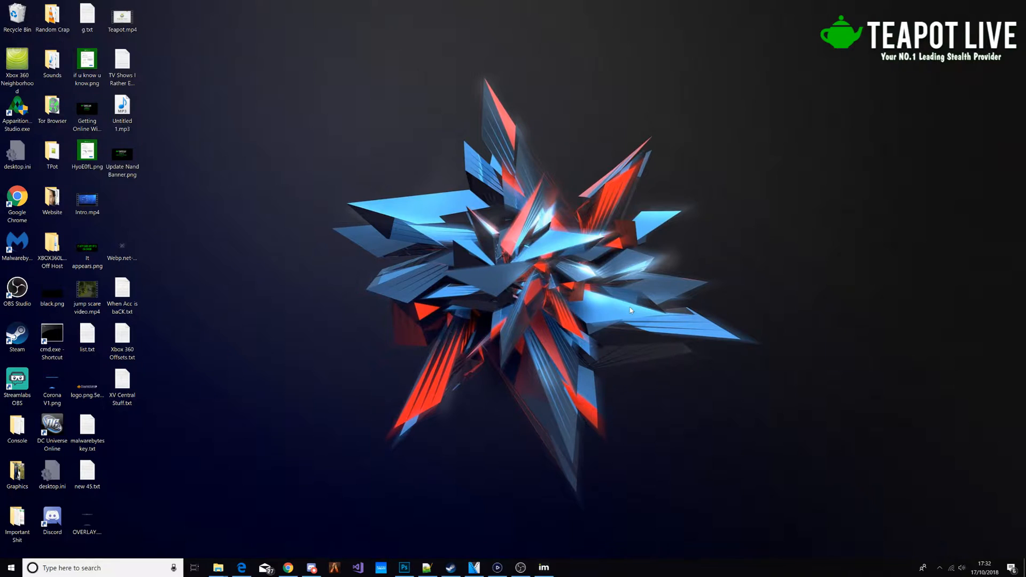
{"action": "mouse_move", "coordinate": [174, 530]}
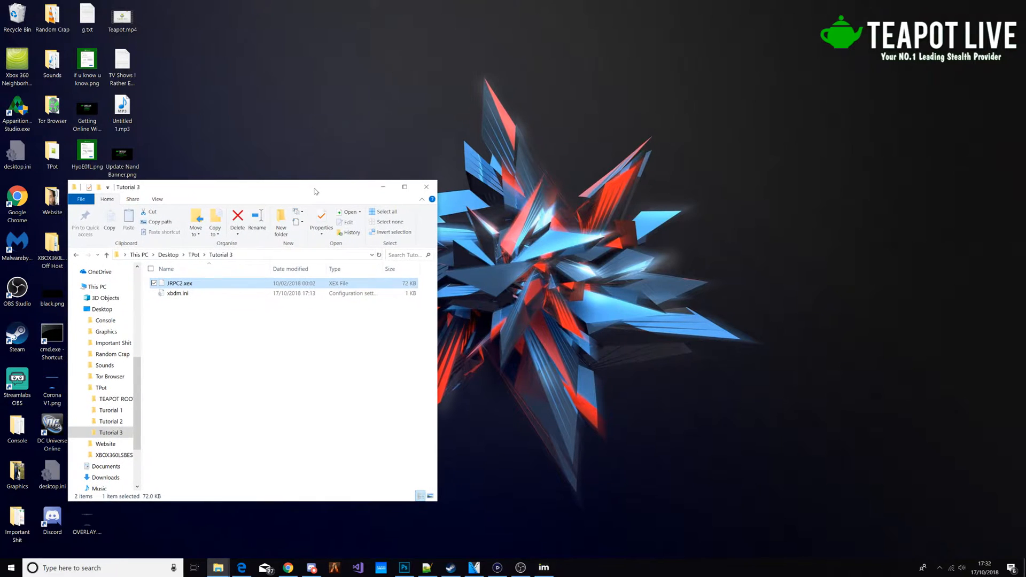
{"action": "mouse_move", "coordinate": [218, 567]}
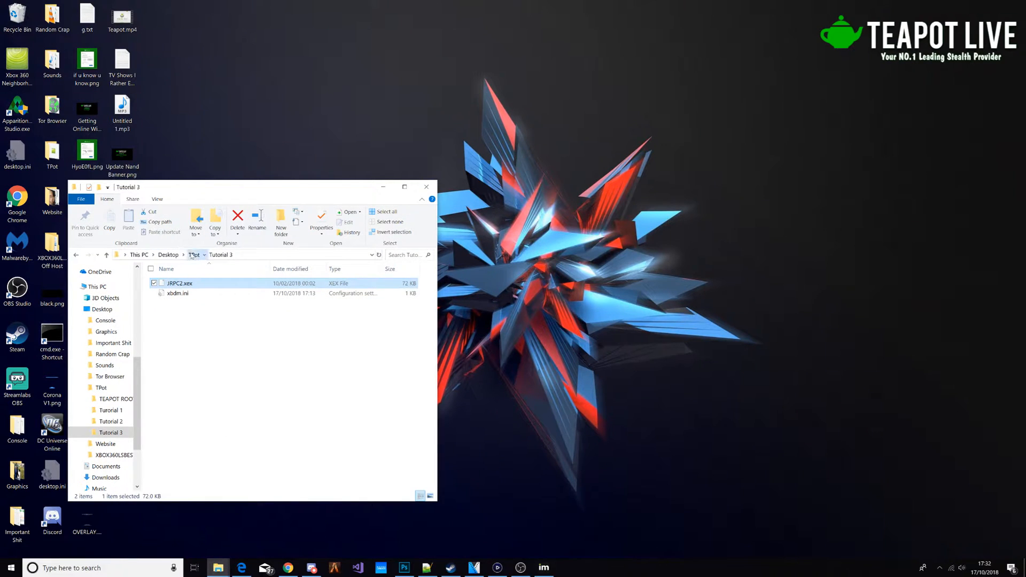
Go up one level from Tutorial 3 to the TPot folder
{"action": "left_click", "coordinate": [193, 255]}
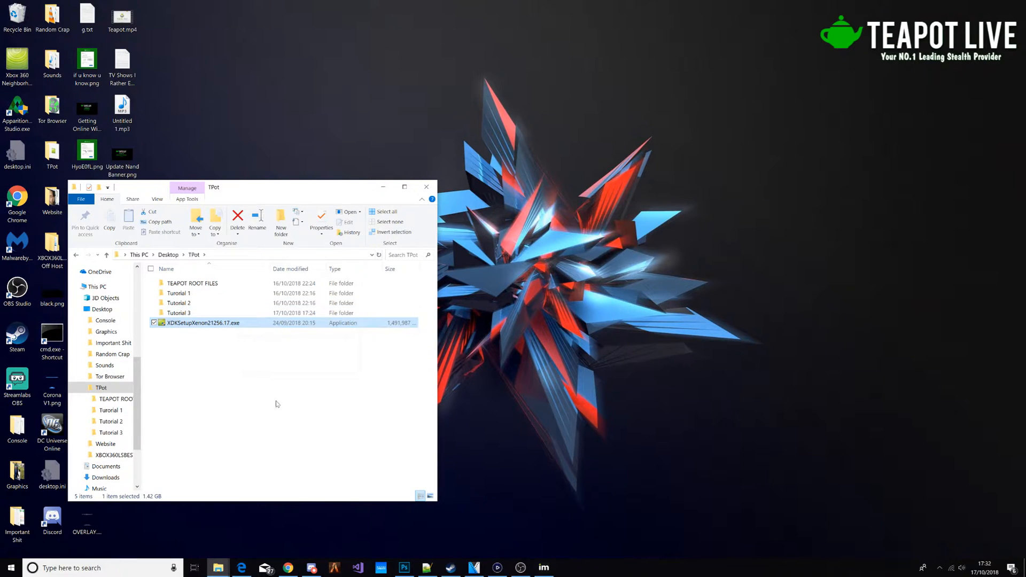
{"action": "mouse_move", "coordinate": [203, 323]}
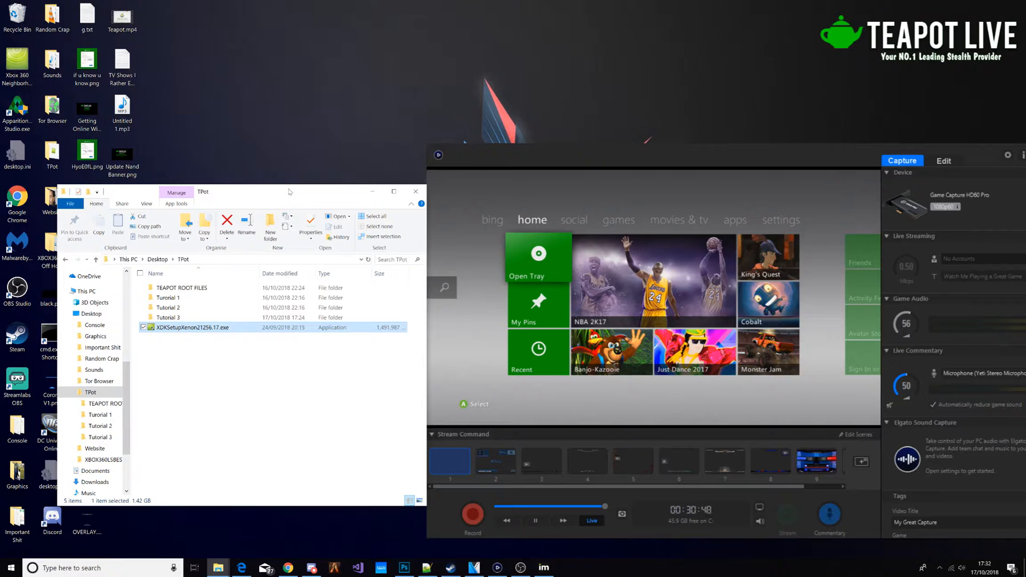
Copy xbdm.xex from TEAPOT ROOT FILES to the USB Drive, replacing the existing file
{"action": "left_click", "coordinate": [105, 490]}
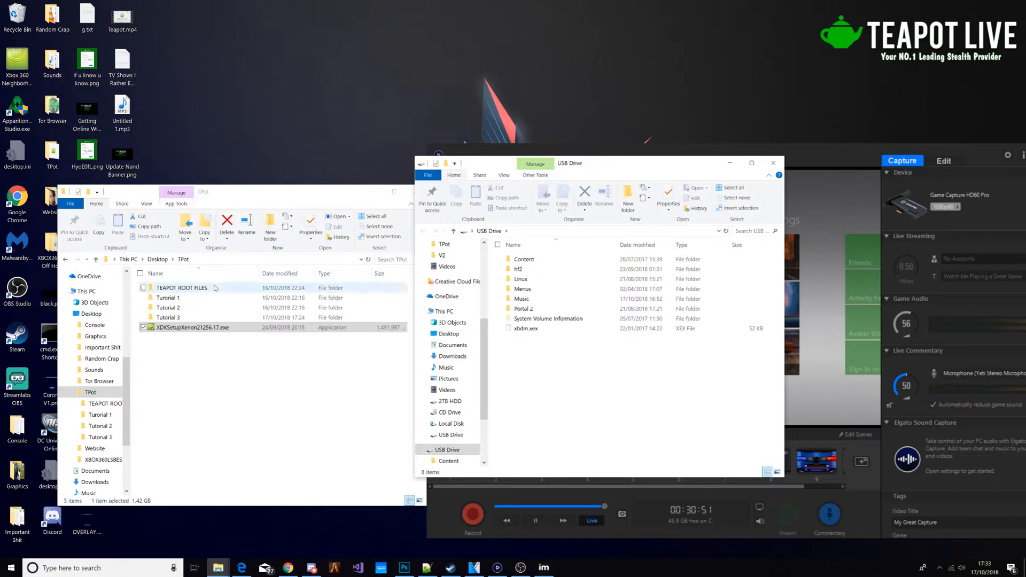
{"action": "double_click", "coordinate": [182, 287]}
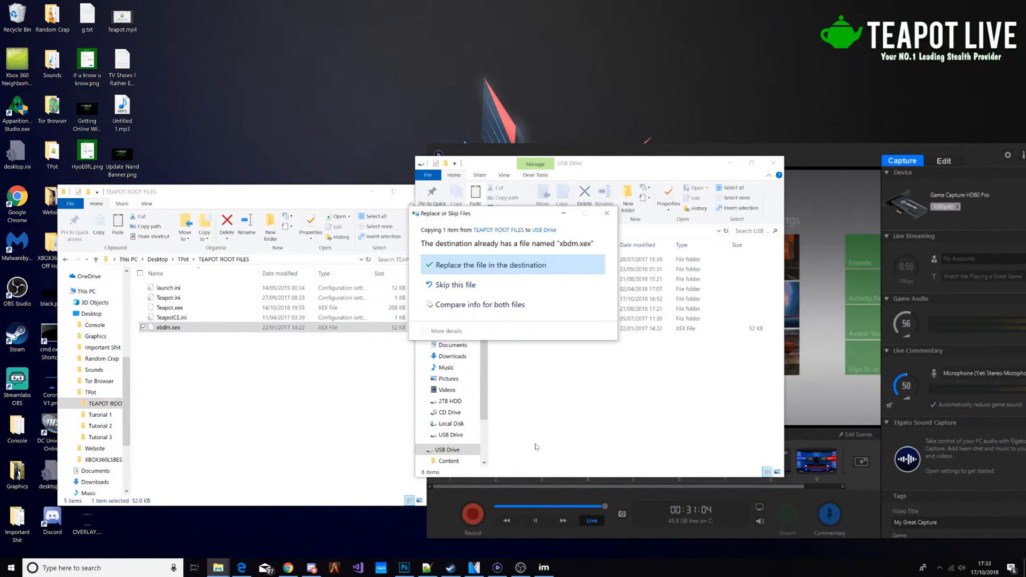
{"action": "left_click", "coordinate": [487, 265]}
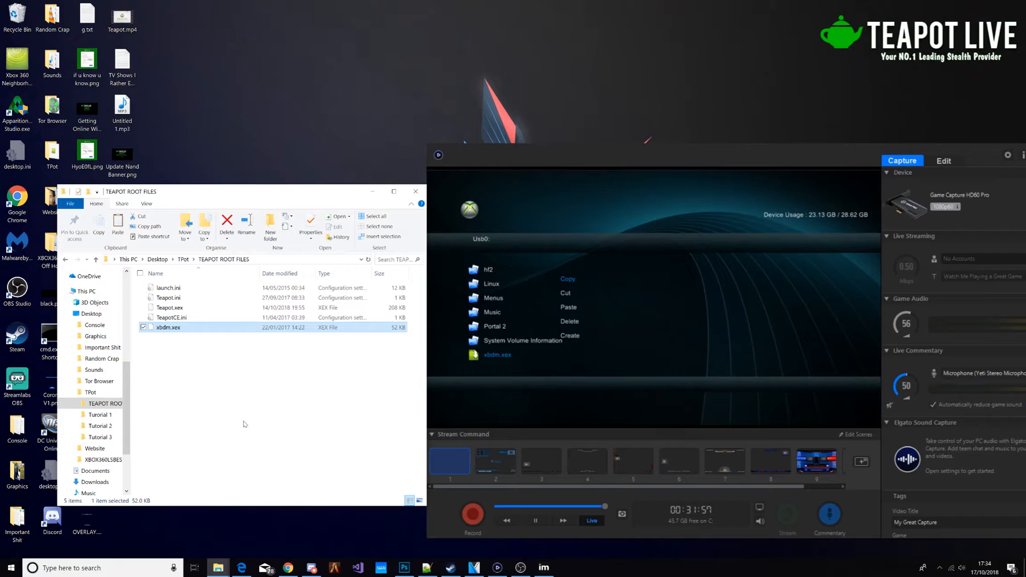
Paste xbdm.xex from Usb0 to Hdd1 on the console and launch DashLaunch
{"action": "left_click", "coordinate": [567, 277]}
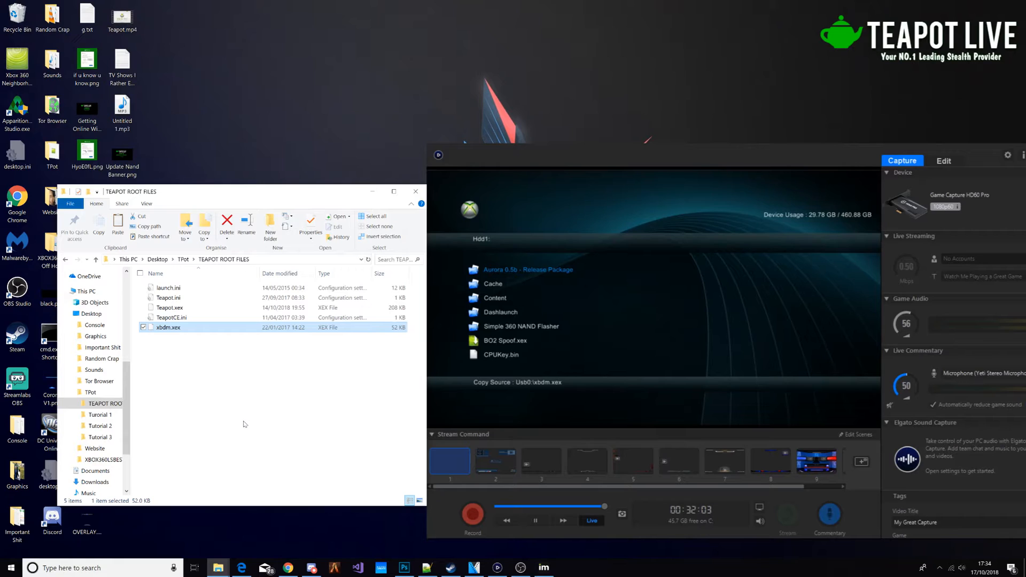
{"action": "right_click", "coordinate": [528, 269]}
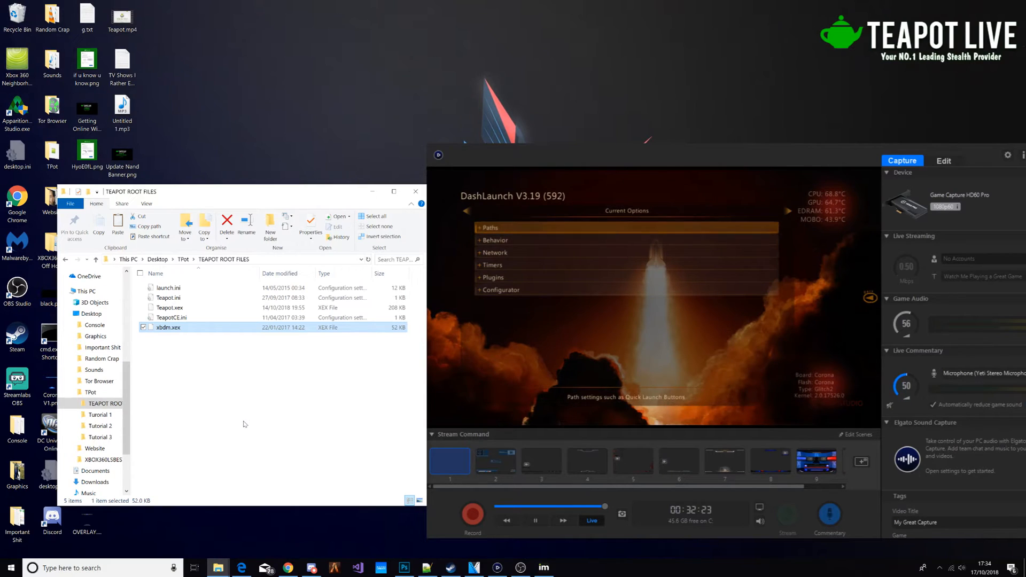
Set the DashLaunch plugin path, save, and restart the console
{"action": "left_click", "coordinate": [491, 264]}
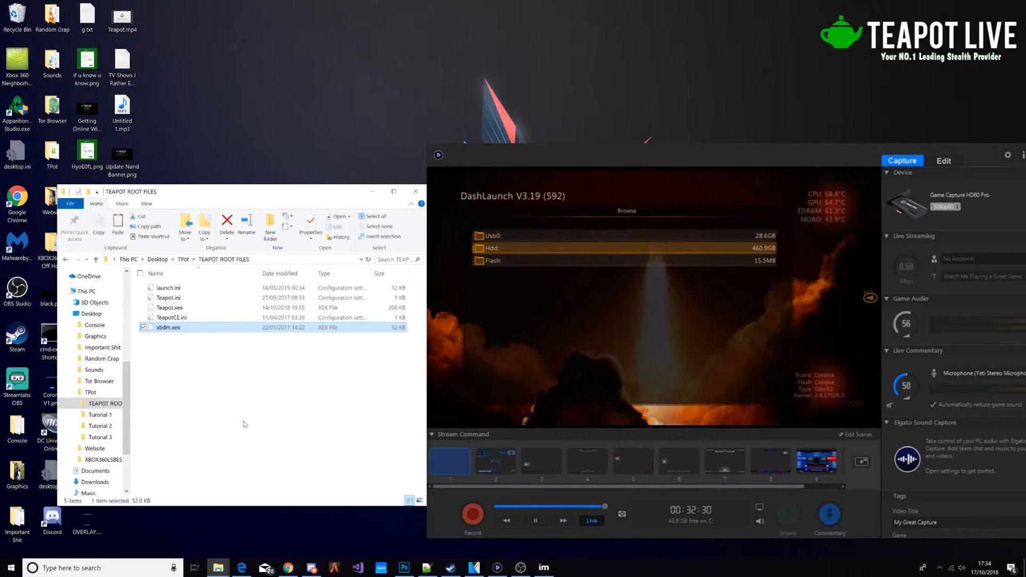
{"action": "left_click", "coordinate": [490, 248]}
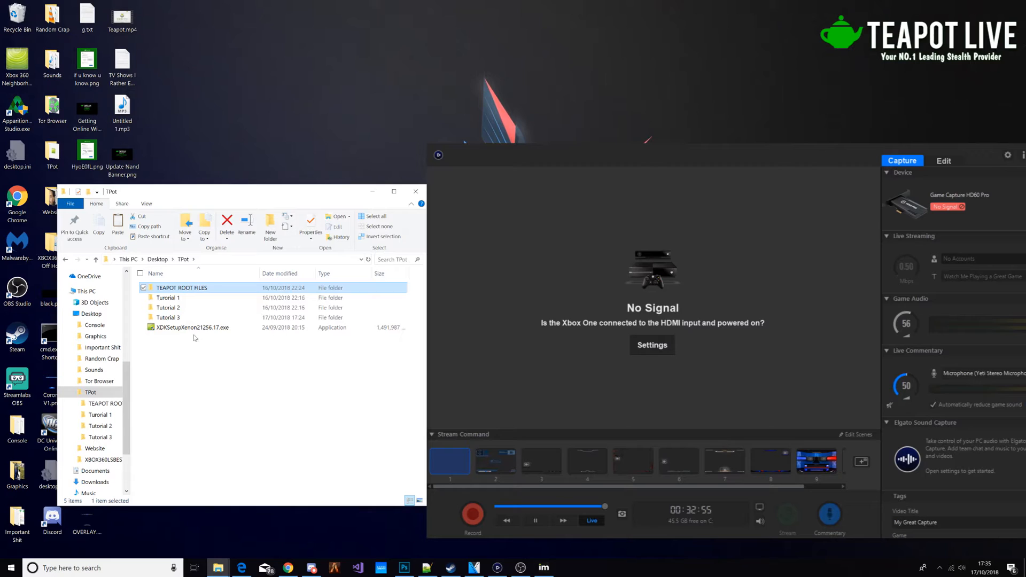
{"action": "mouse_move", "coordinate": [348, 211]}
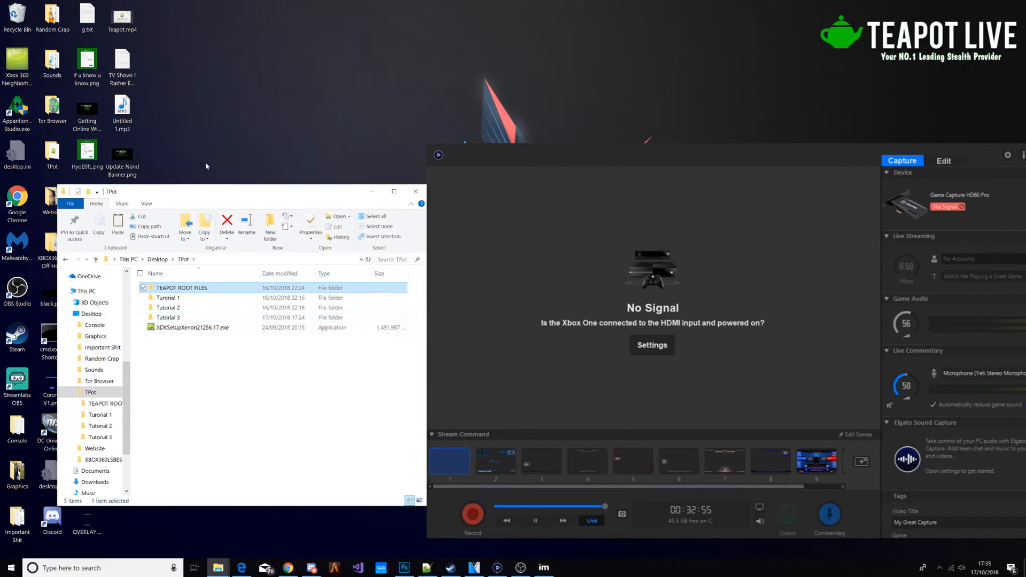
Move the TPot Explorer window lower while waiting for the Xbox 360 to boot
{"action": "left_click_drag", "start_coordinate": [111, 191], "coordinate": [128, 213]}
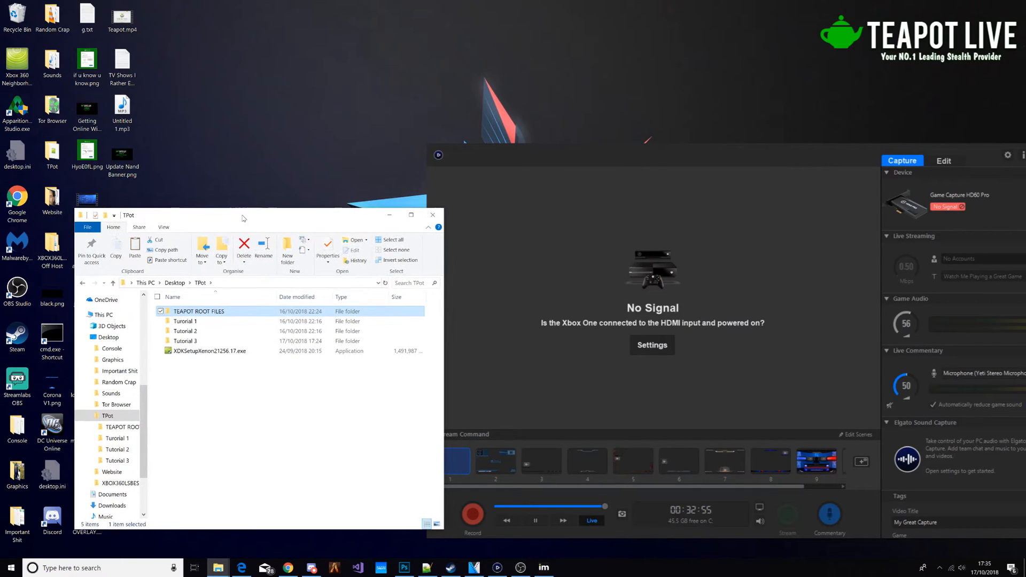
{"action": "left_click", "coordinate": [209, 350]}
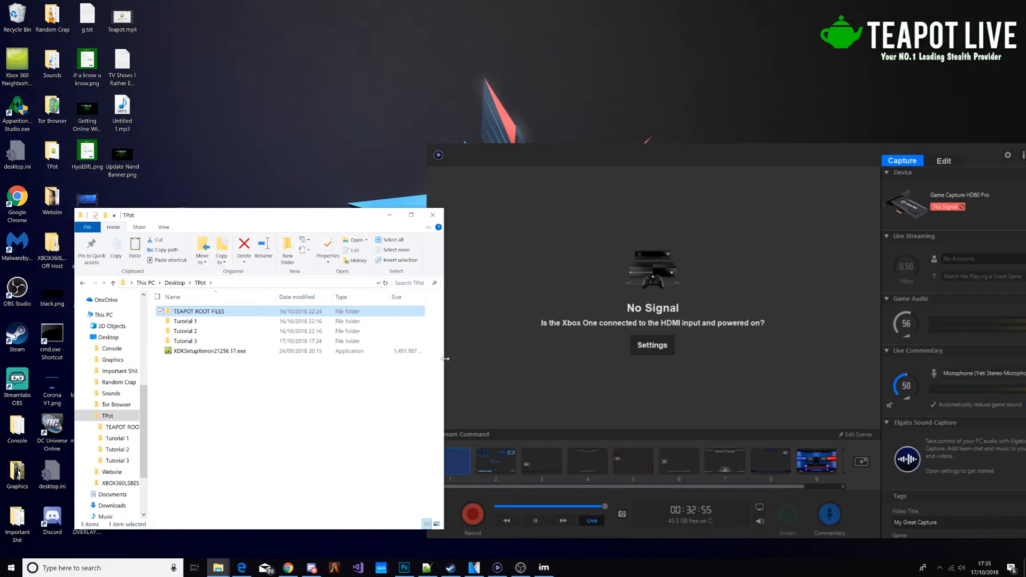
{"action": "mouse_move", "coordinate": [458, 342]}
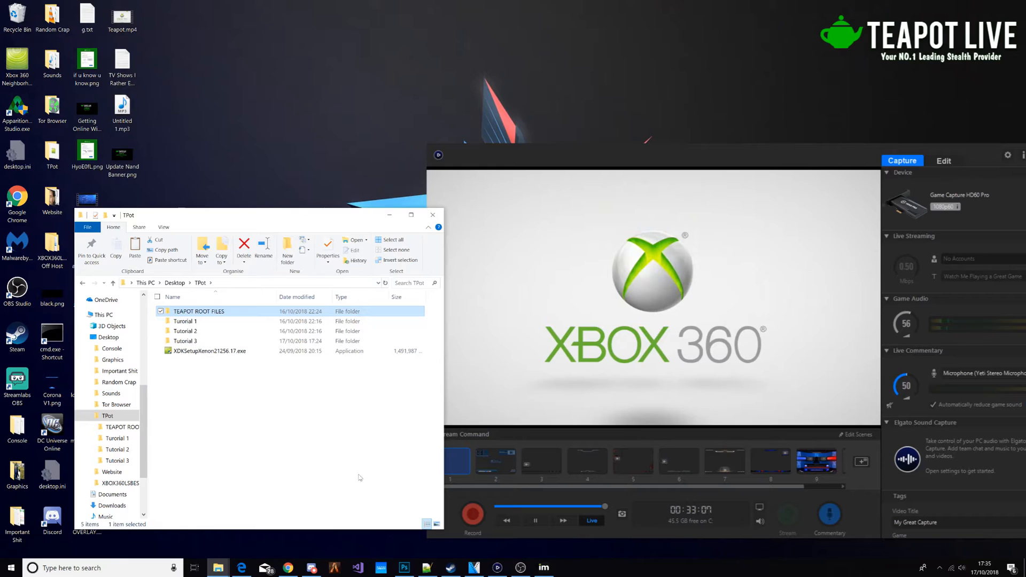
{"action": "mouse_move", "coordinate": [350, 411]}
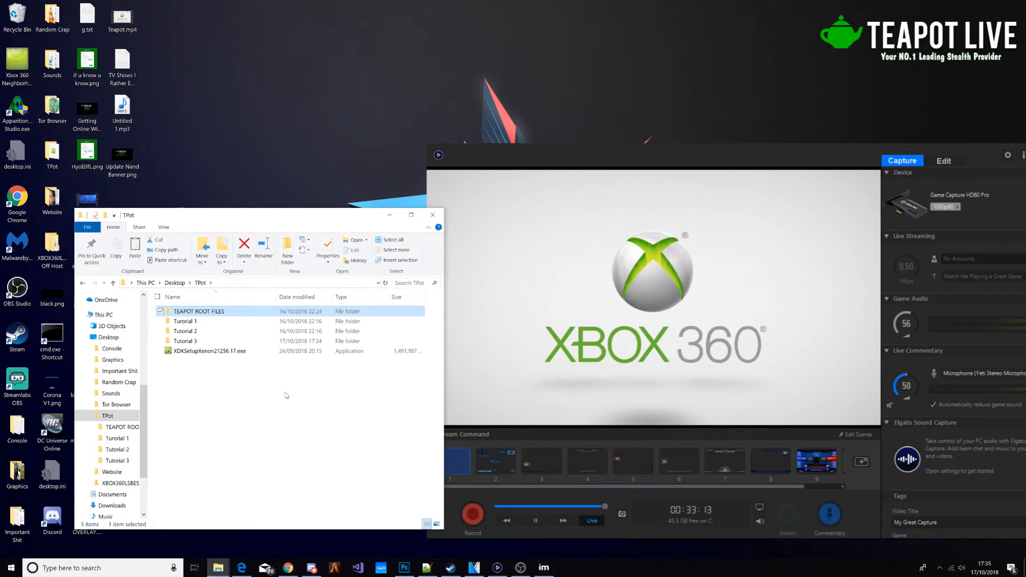
{"action": "mouse_move", "coordinate": [355, 408]}
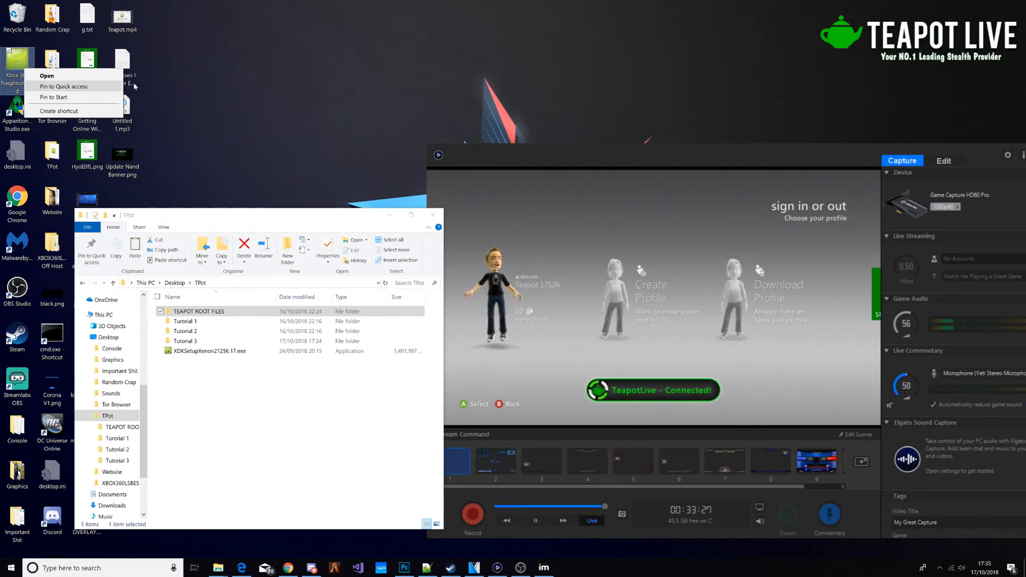
{"action": "mouse_move", "coordinate": [302, 66]}
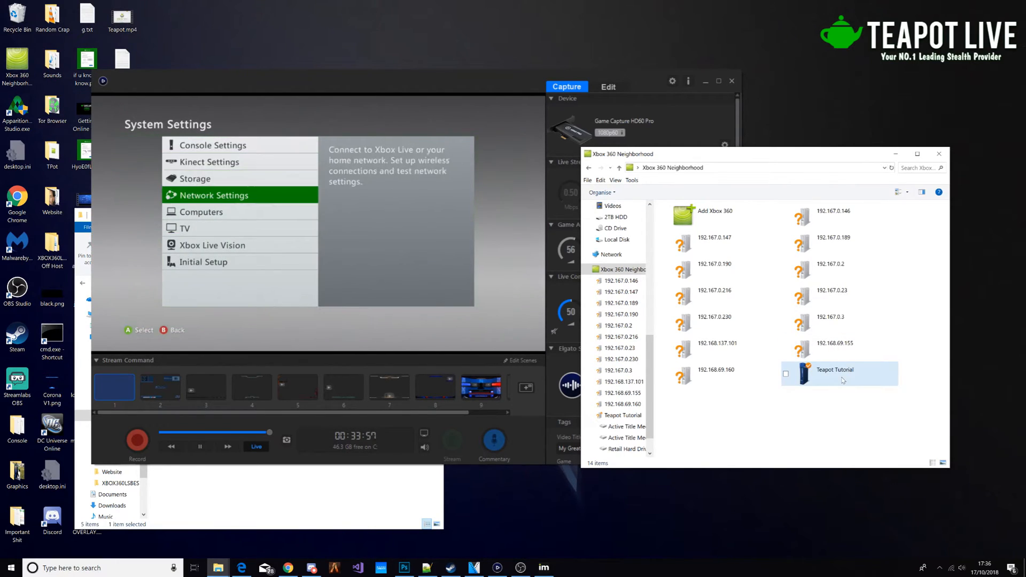
Remove the old Teapot Tutorial console entry from Xbox 360 Neighborhood
{"action": "left_click", "coordinate": [218, 195]}
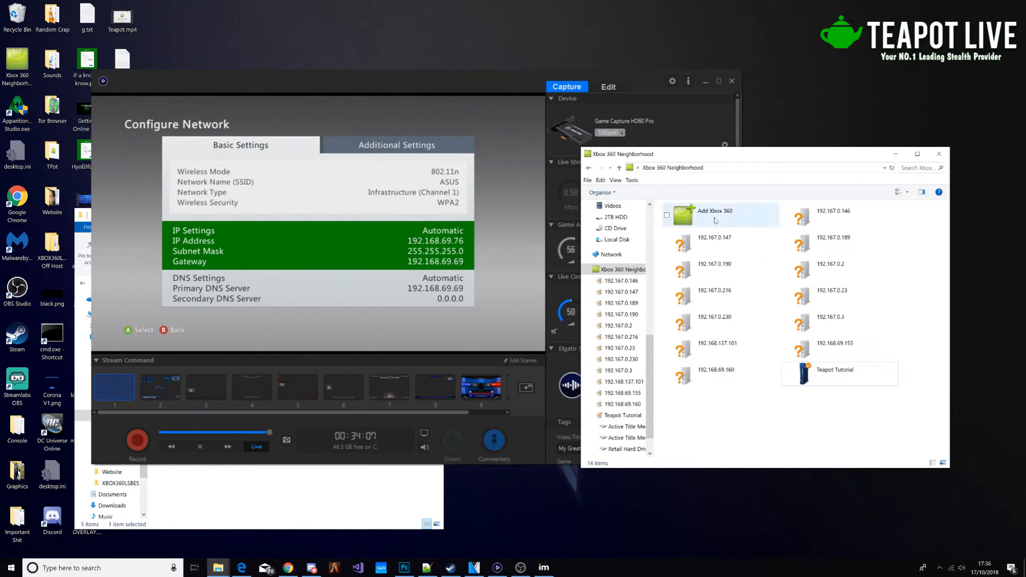
{"action": "right_click", "coordinate": [840, 370]}
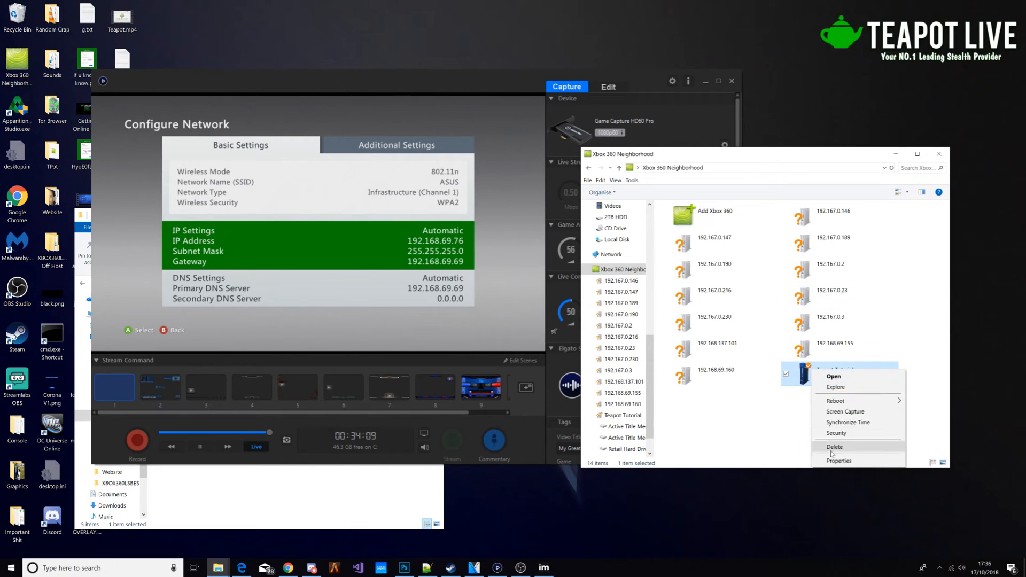
{"action": "left_click", "coordinate": [833, 447]}
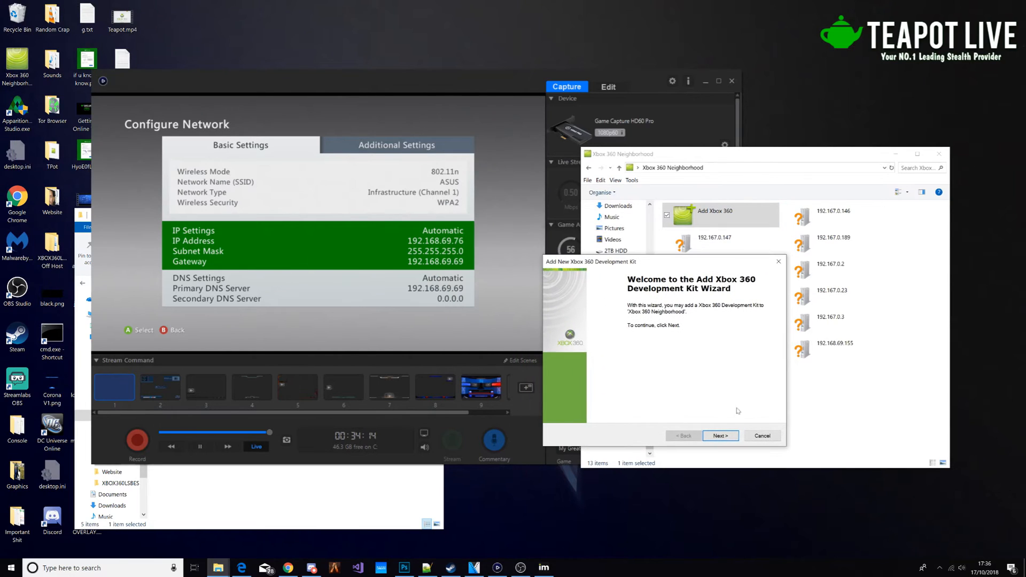
Add console 192.168.69.76 and make it the default development kit
{"action": "left_click", "coordinate": [720, 435]}
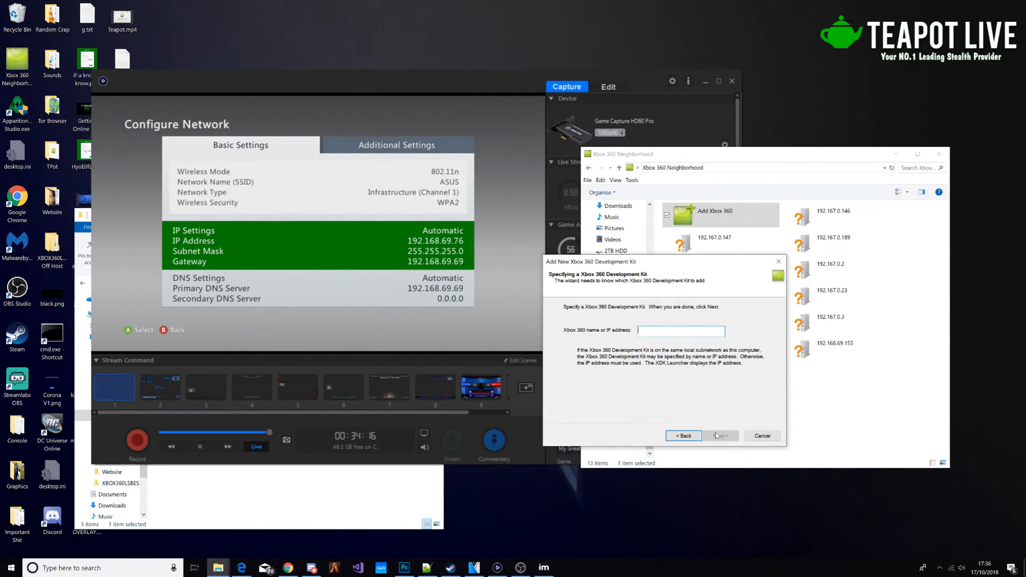
{"action": "type", "text": "192.168.69.76"}
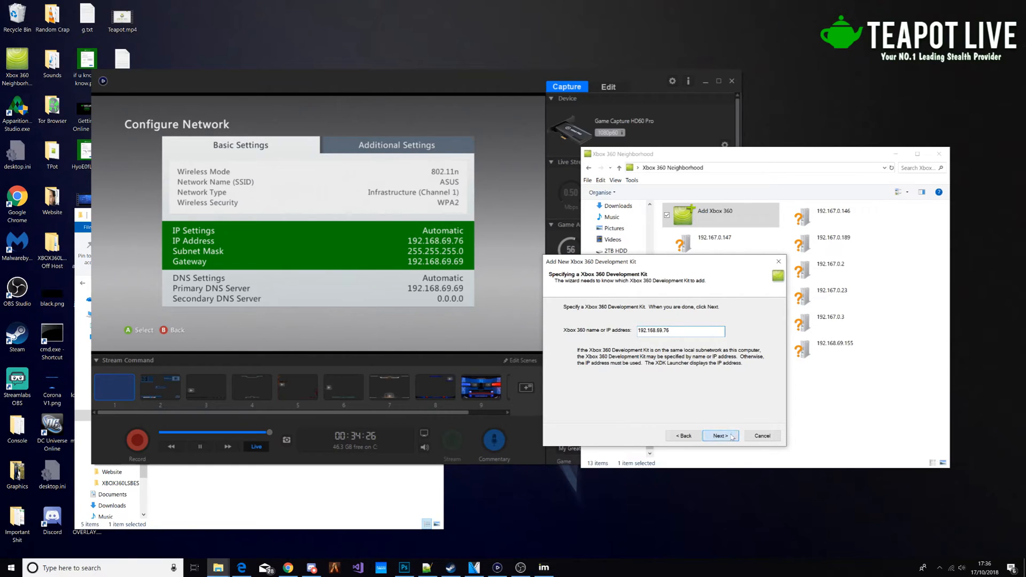
{"action": "left_click", "coordinate": [719, 436]}
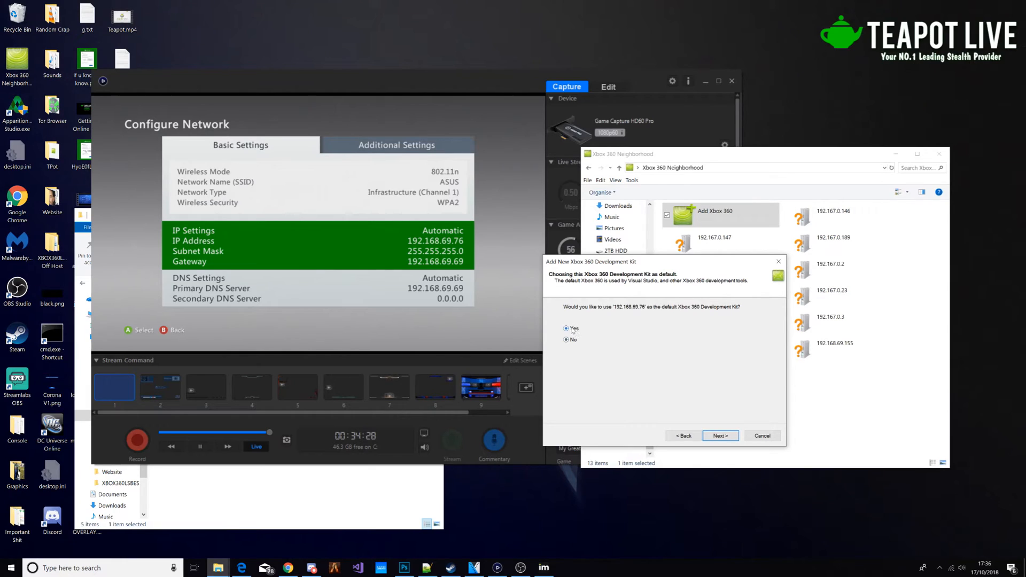
{"action": "left_click", "coordinate": [720, 436]}
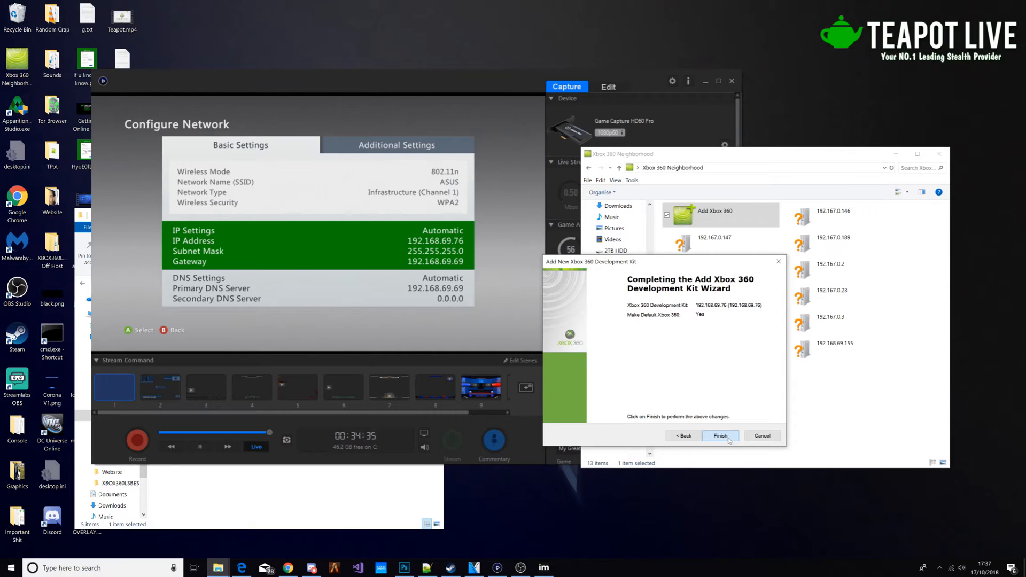
{"action": "mouse_move", "coordinate": [728, 300]}
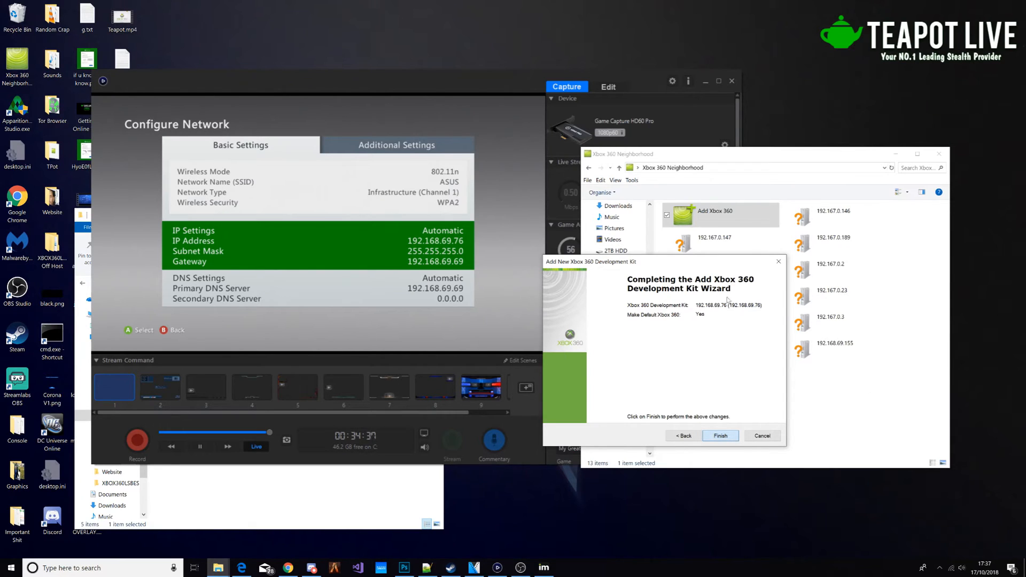
Finish the wizard so Teapot Tutorial appears in the Neighborhood console list
{"action": "left_click", "coordinate": [719, 436]}
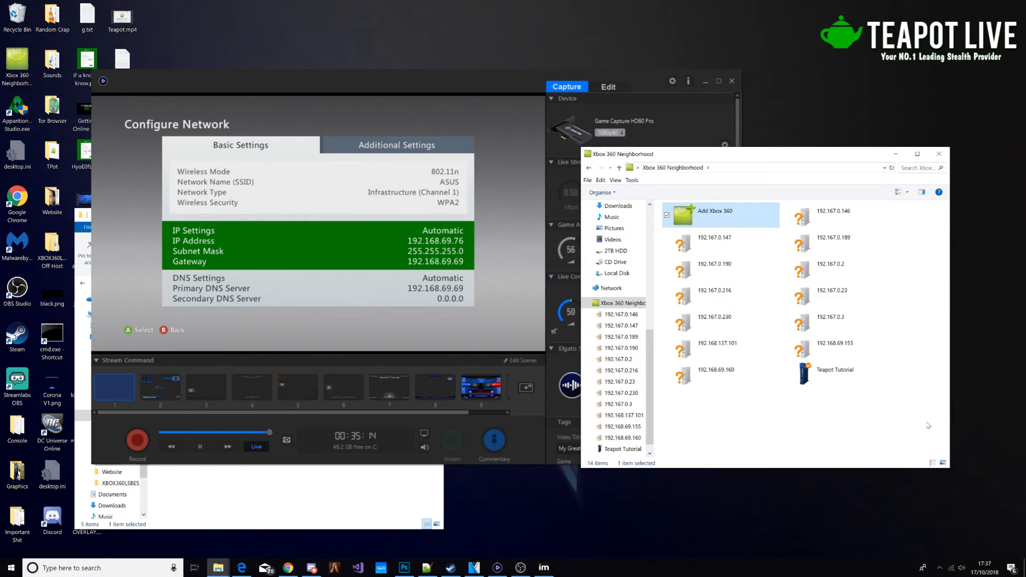
Copy xbdm.ini from the console's retail HDD into Tutorial 3, replacing the local copy
{"action": "double_click", "coordinate": [842, 369]}
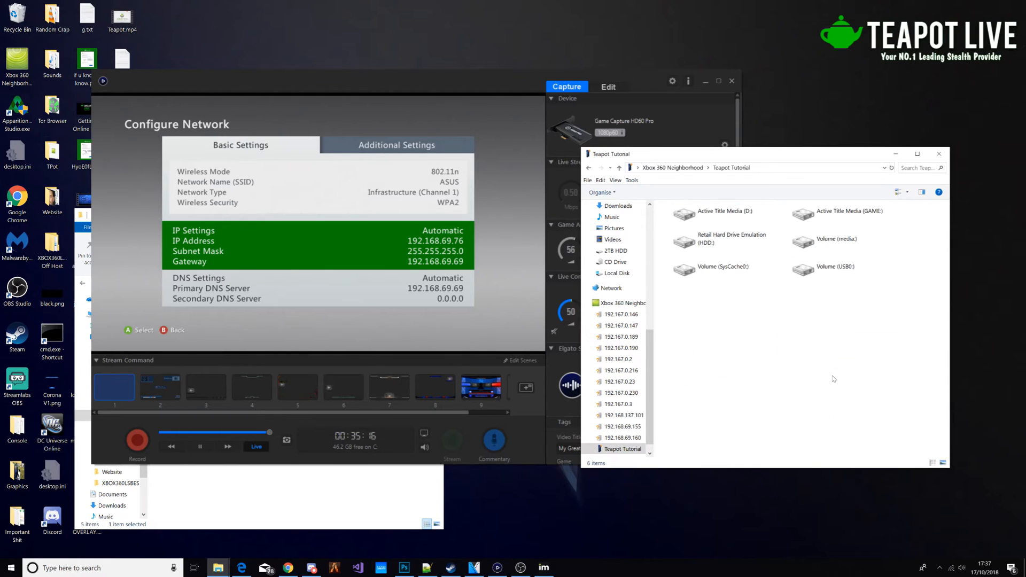
{"action": "left_click", "coordinate": [716, 211]}
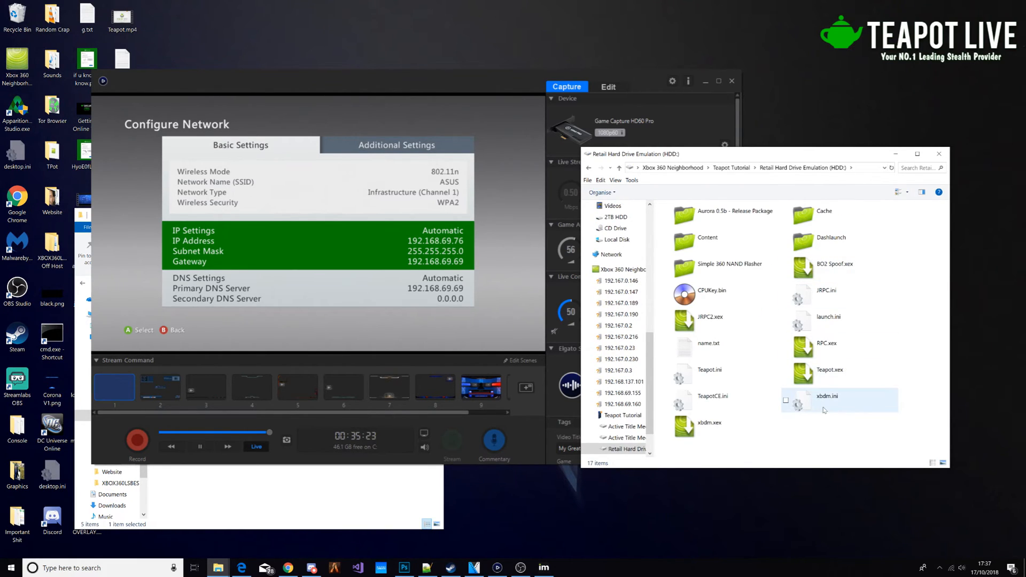
{"action": "right_click", "coordinate": [826, 397]}
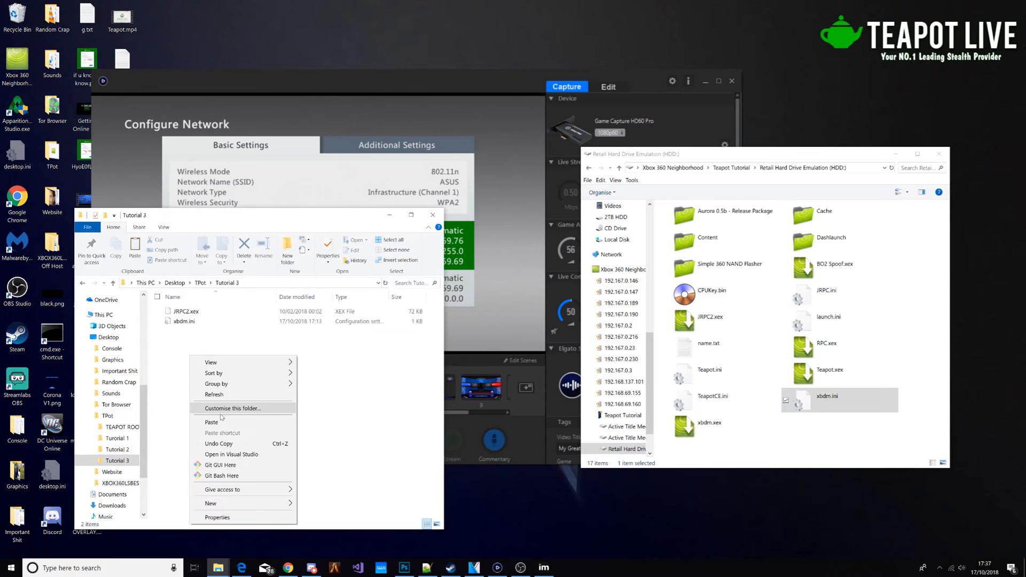
{"action": "left_click", "coordinate": [212, 422]}
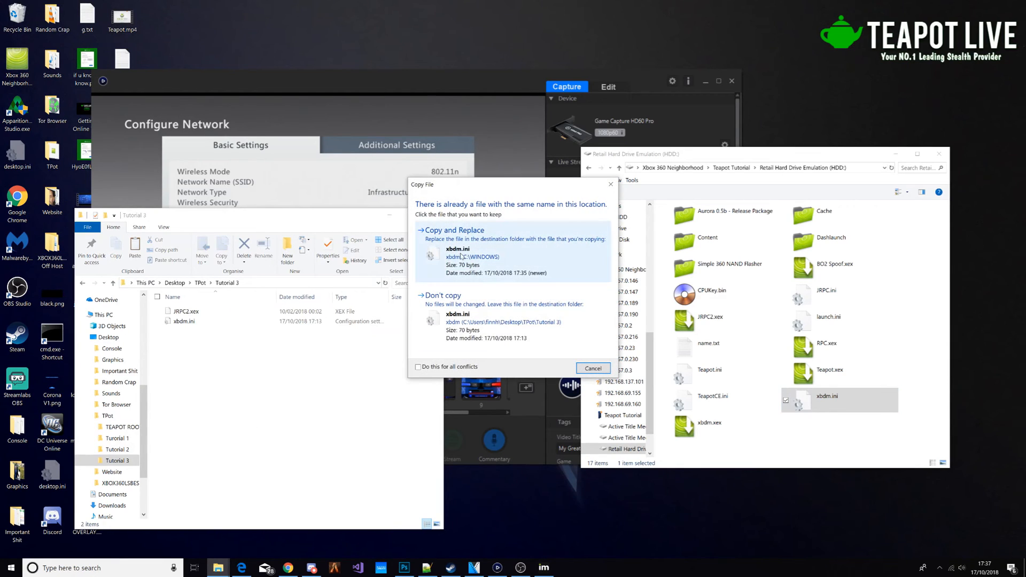
{"action": "left_click", "coordinate": [457, 230]}
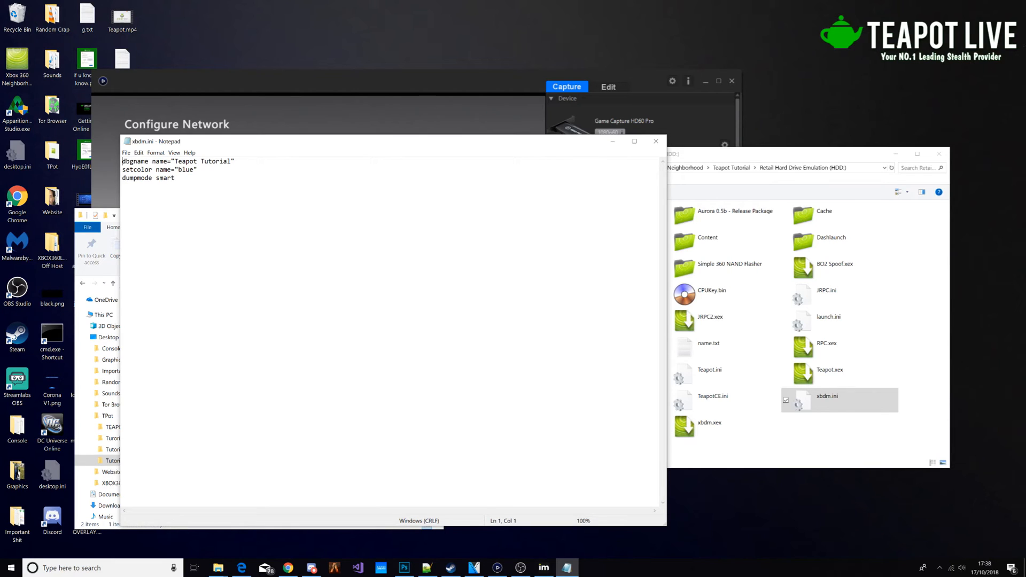
Save xbdm.ini with dbgname Teapot Tutorial and colour blue, replacing it on the console HDD
{"action": "left_click", "coordinate": [126, 153]}
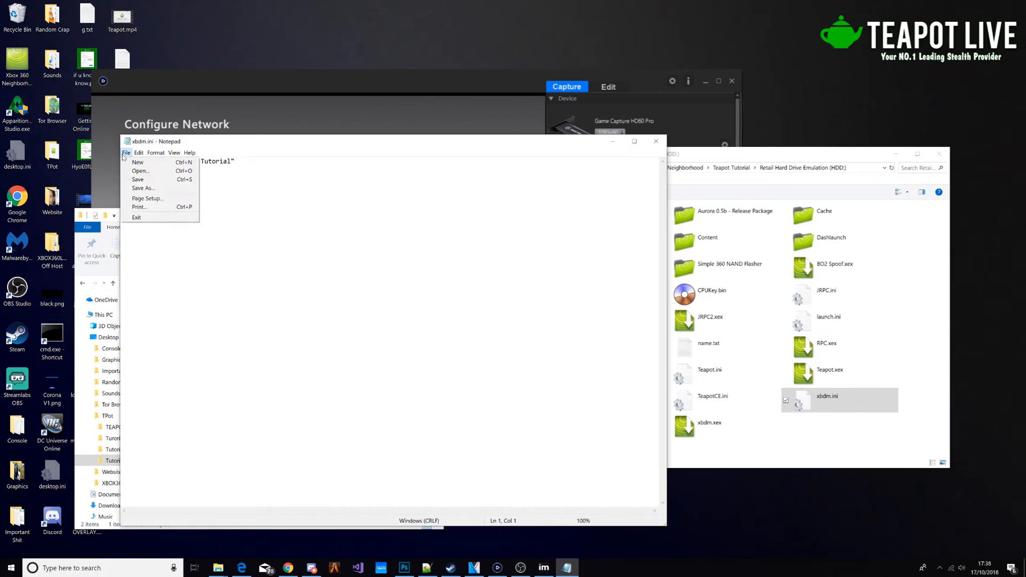
{"action": "mouse_move", "coordinate": [666, 143]}
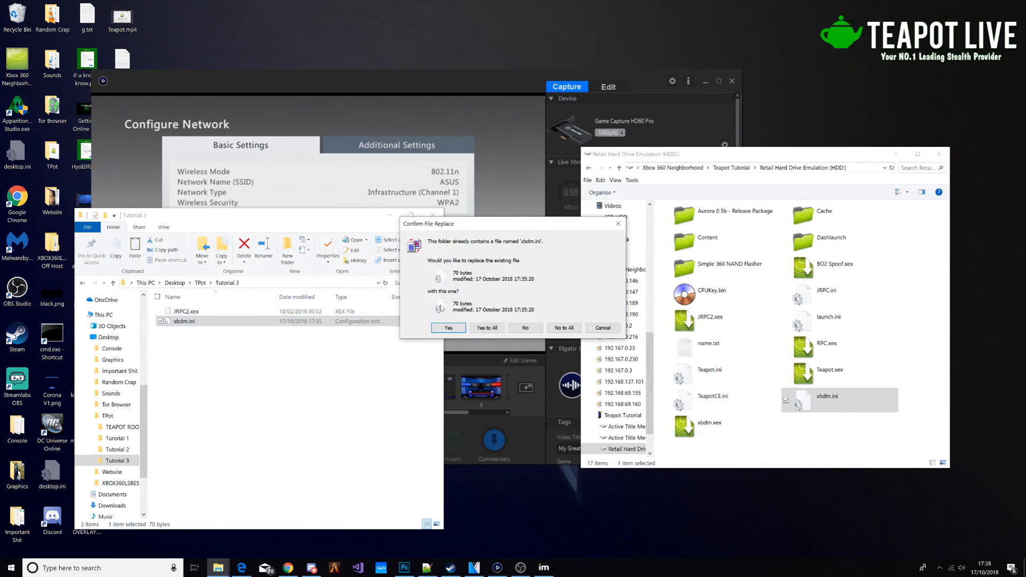
{"action": "left_click", "coordinate": [448, 328]}
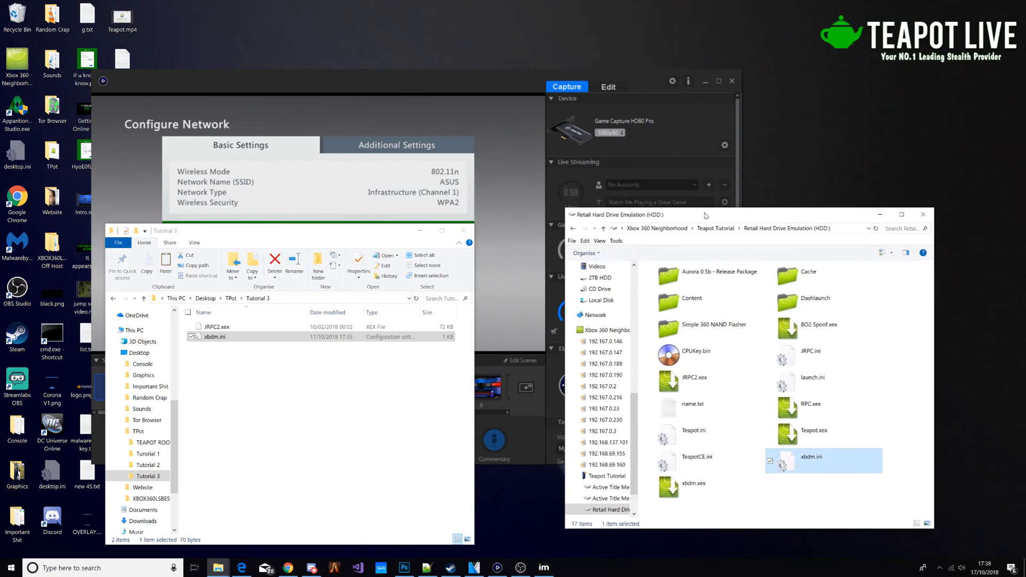
Copy JRPC2.xex from Tutorial 3 to the console HDD, replacing the older copy
{"action": "left_click", "coordinate": [215, 336]}
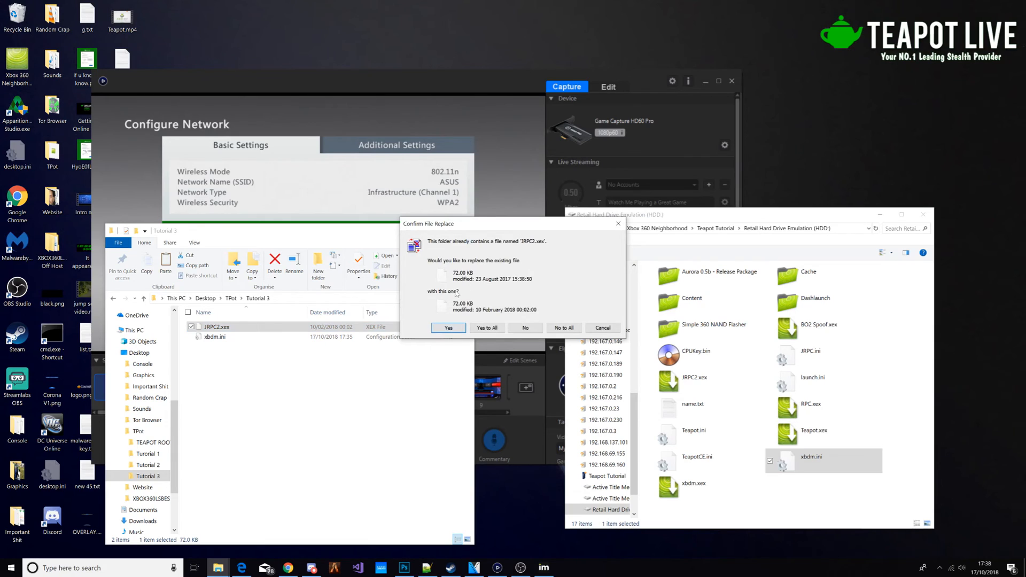
{"action": "left_click", "coordinate": [447, 327]}
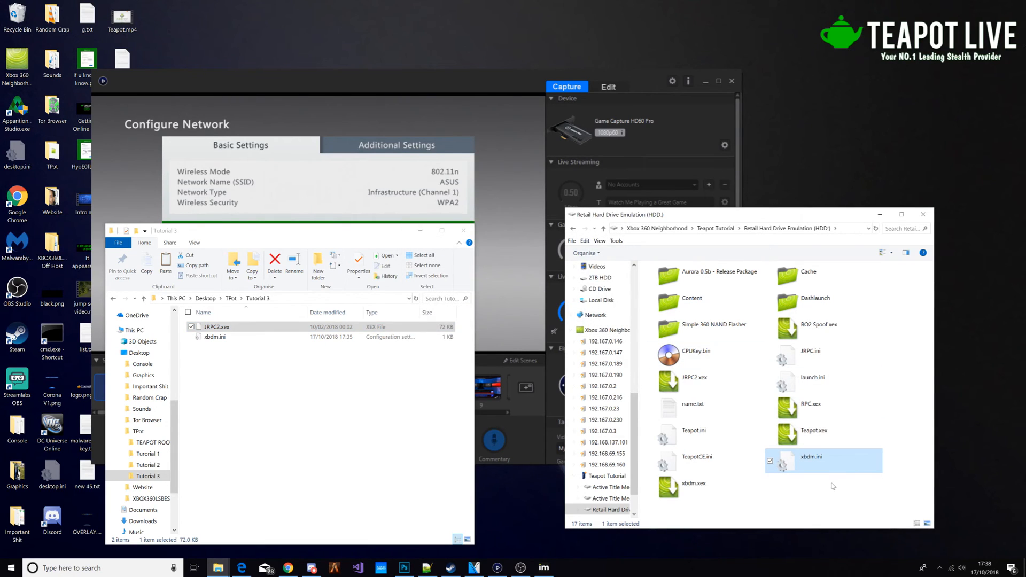
{"action": "mouse_move", "coordinate": [802, 500]}
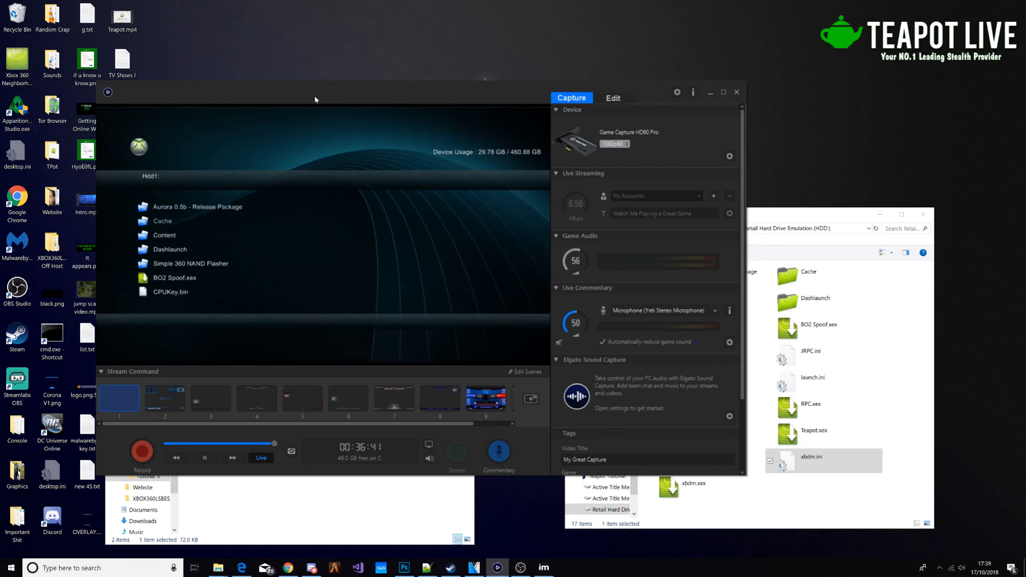
Navigate the console's Hdd1 file browser into the Dashlaunch folder
{"action": "left_click", "coordinate": [169, 249]}
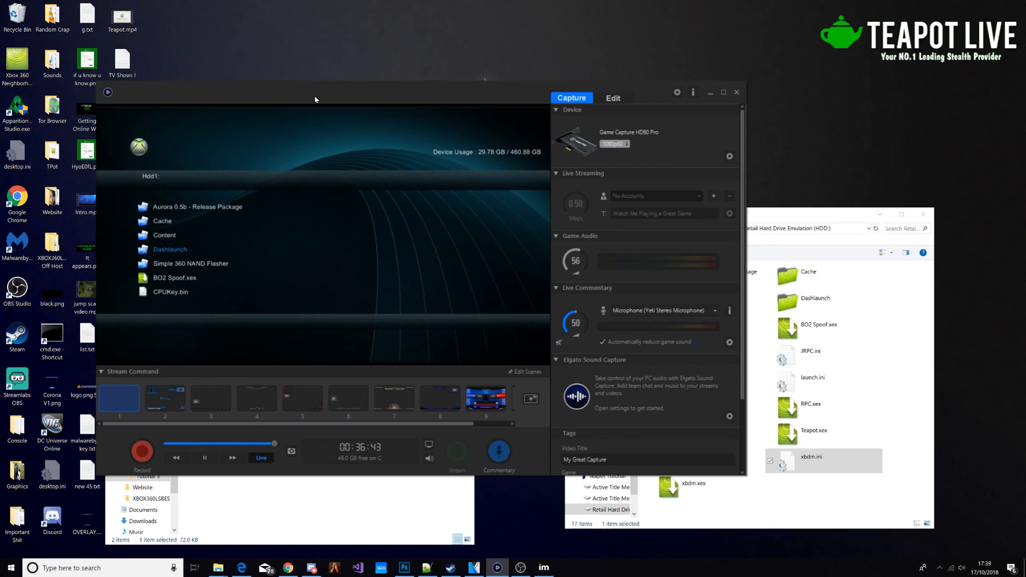
{"action": "double_click", "coordinate": [170, 249]}
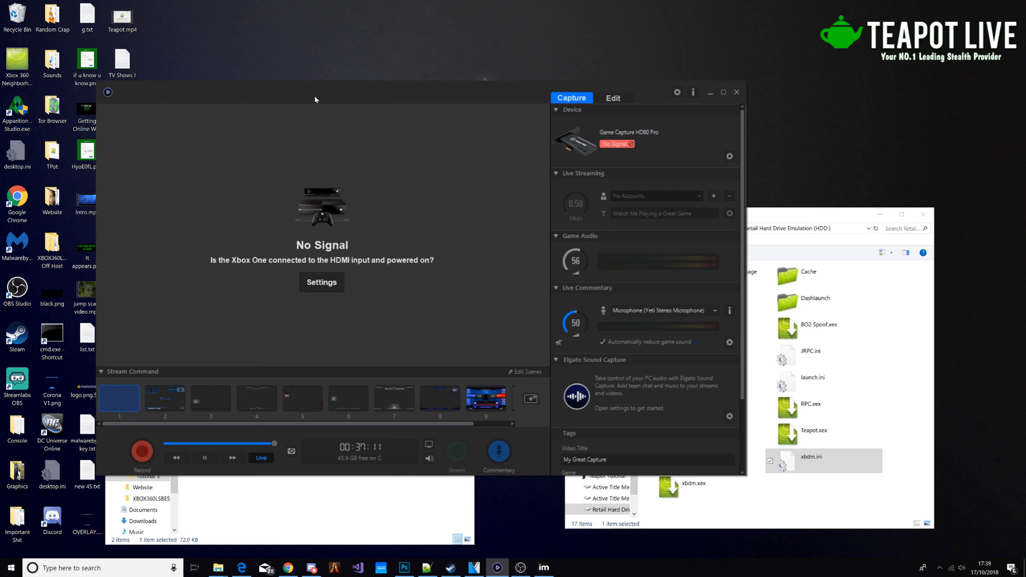
{"action": "mouse_move", "coordinate": [354, 107]}
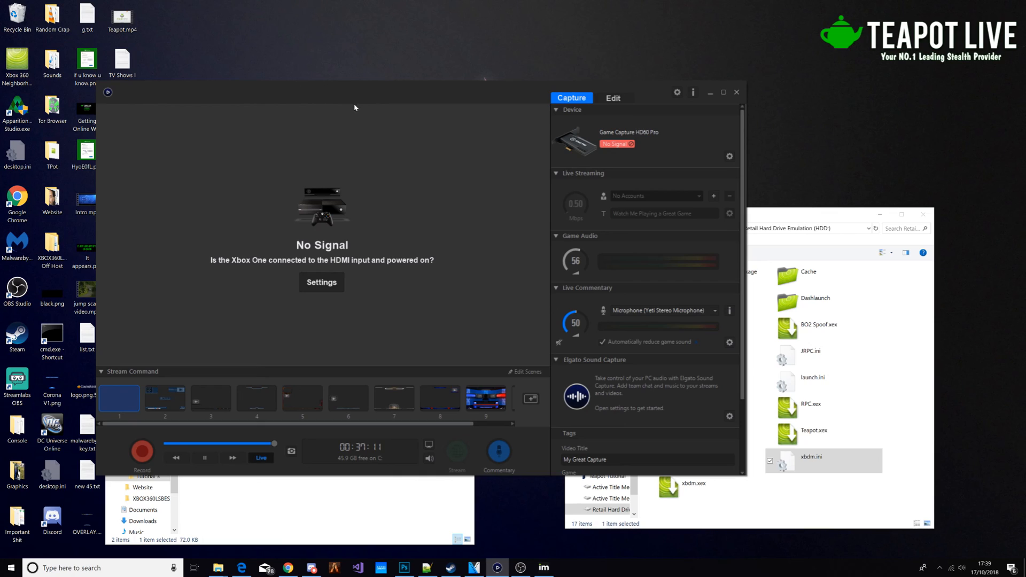
{"action": "mouse_move", "coordinate": [694, 92]}
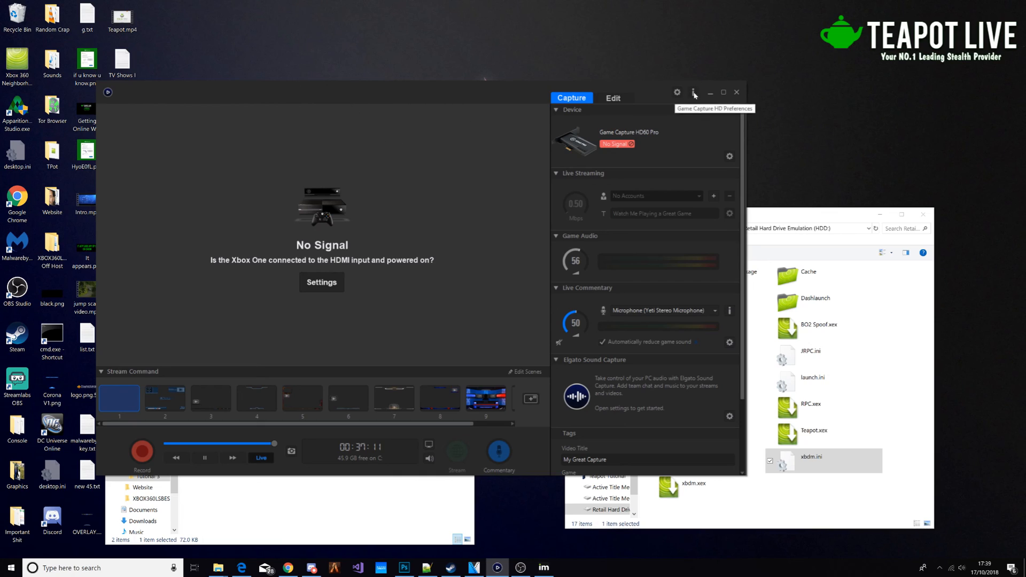
{"action": "mouse_move", "coordinate": [514, 567]}
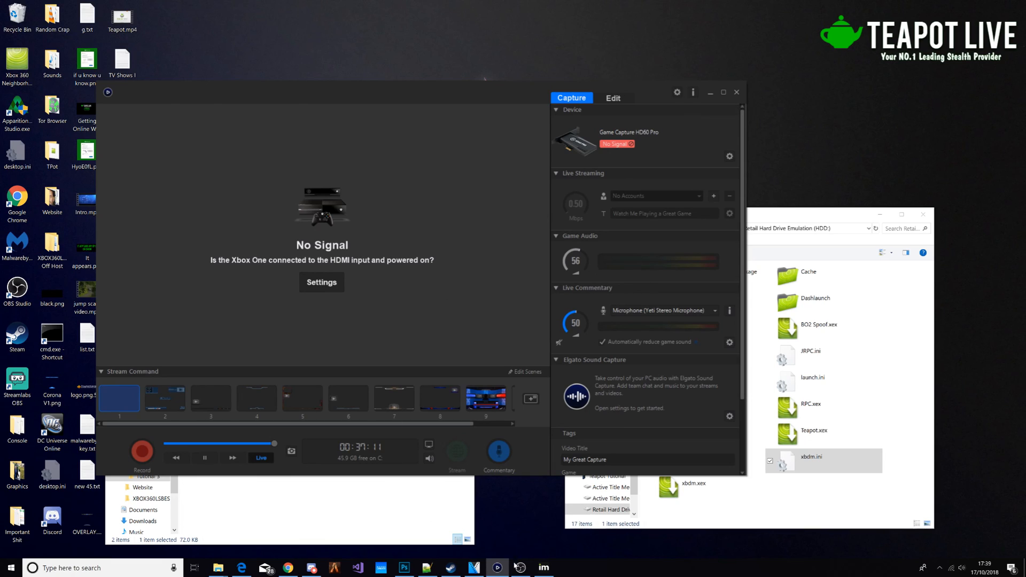